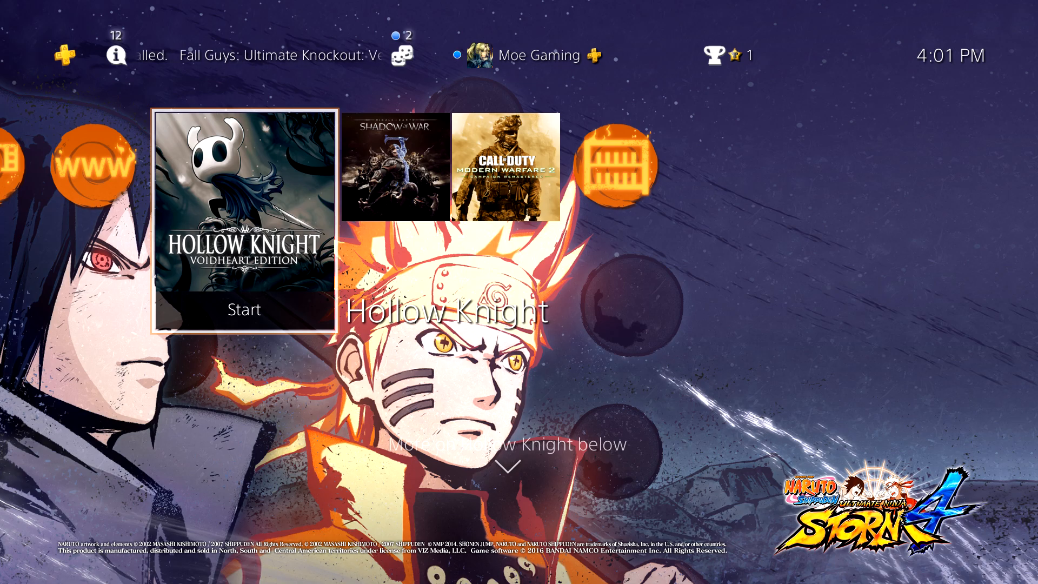
- Move from the home screen up to the function area with Settings highlighted
key(right)
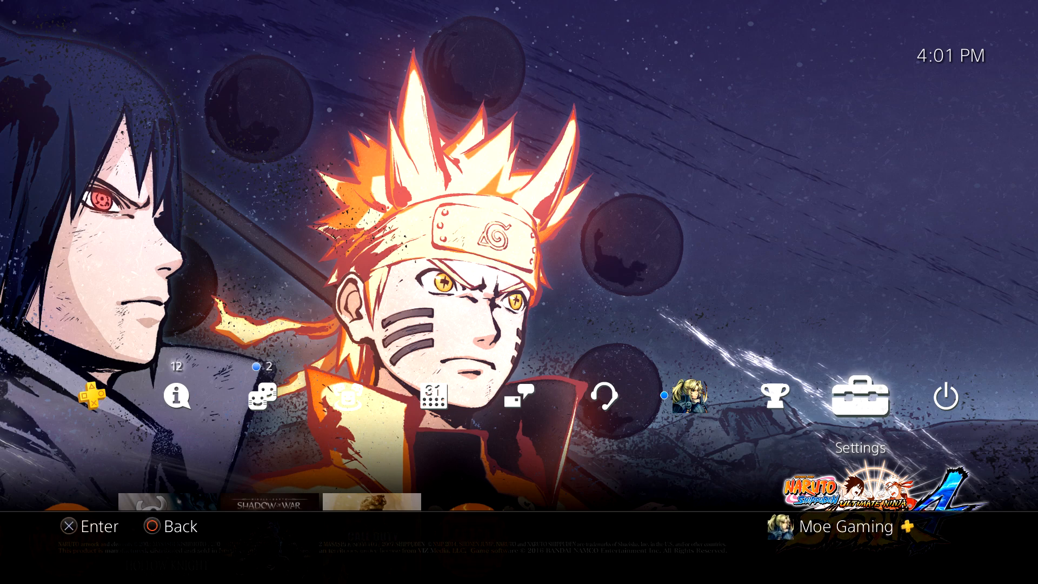
- Go through Settings and Network to the Set Up Internet Connection screen
click(859, 396)
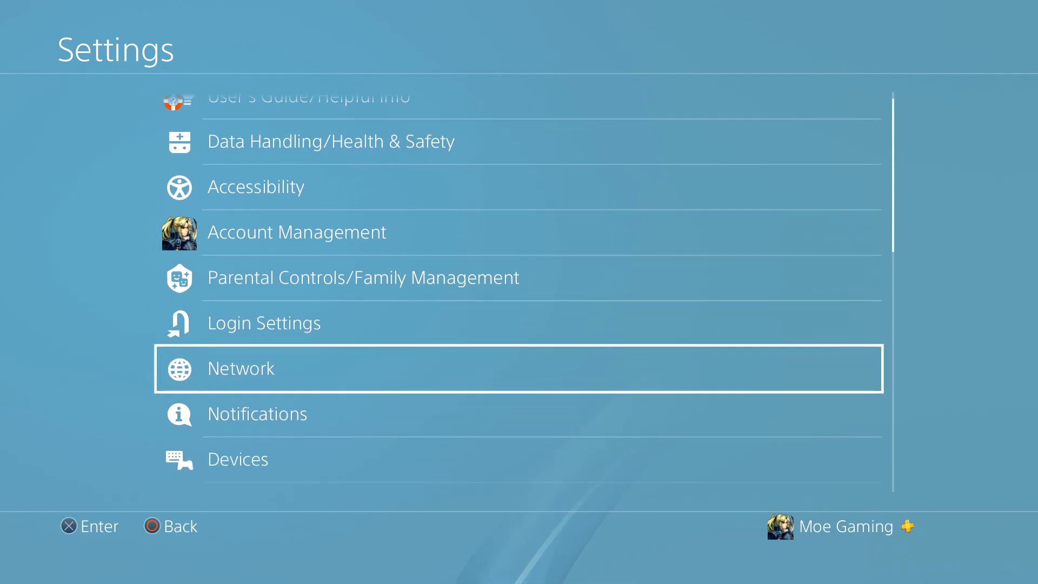
click(296, 231)
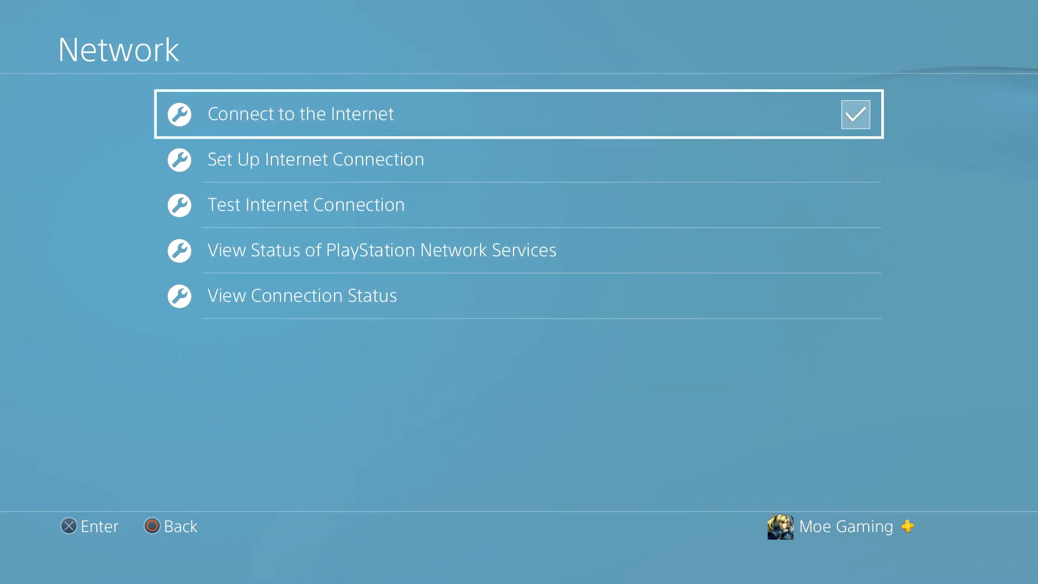
click(314, 159)
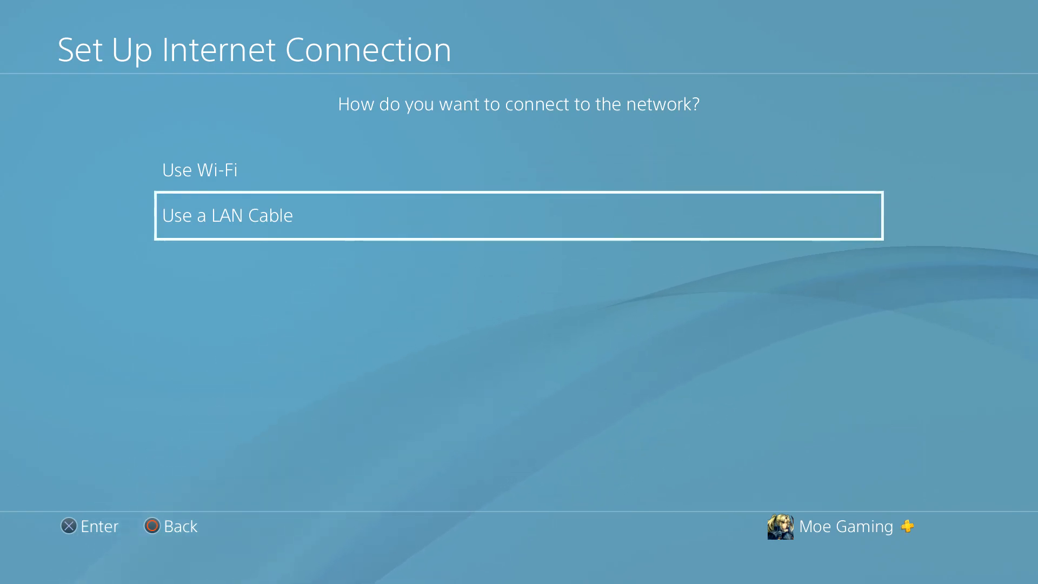
- Choose a LAN cable connection with Custom setup and Manual DNS entry
click(517, 215)
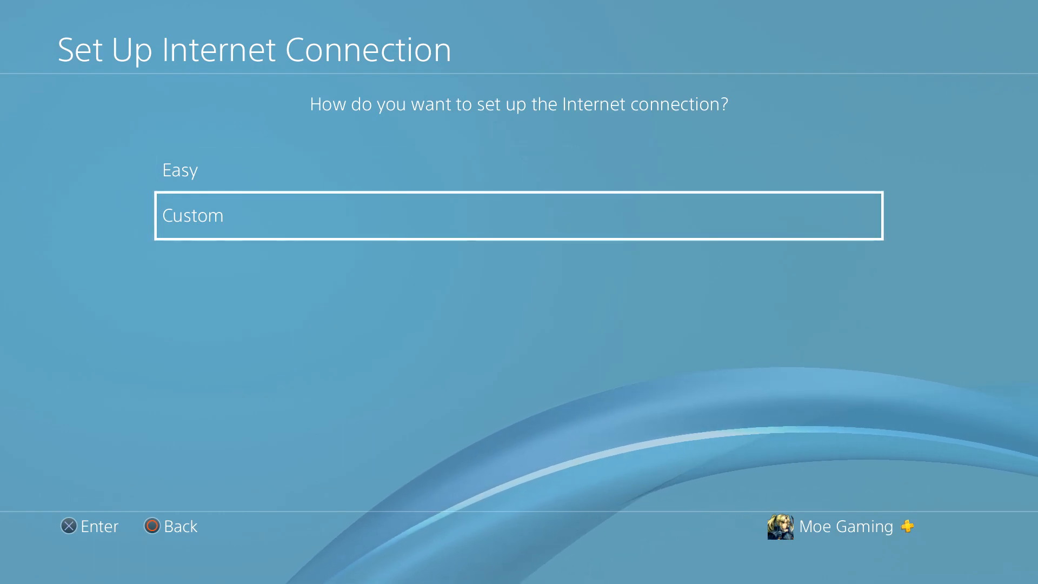
click(517, 215)
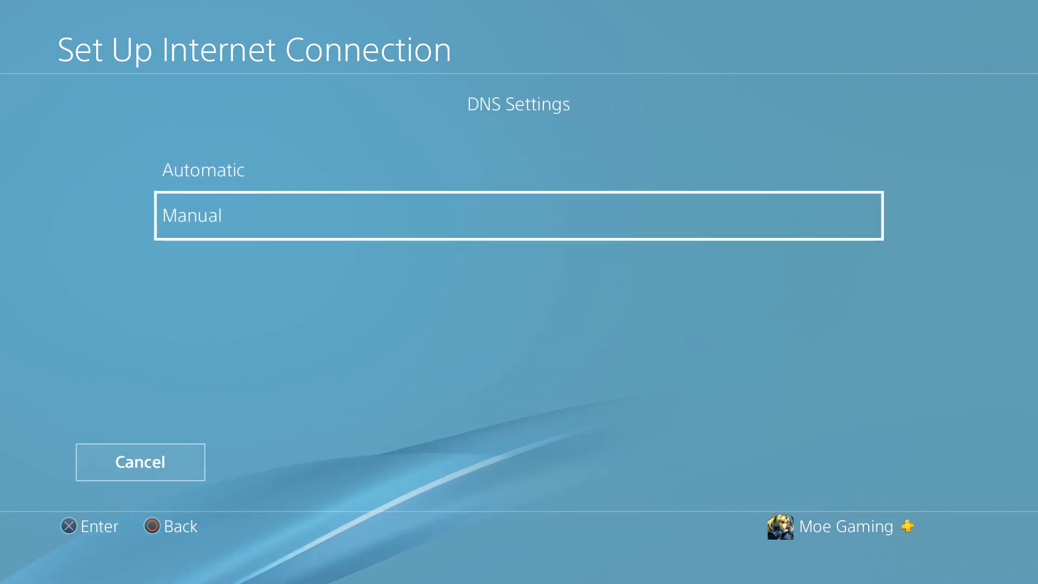
click(518, 214)
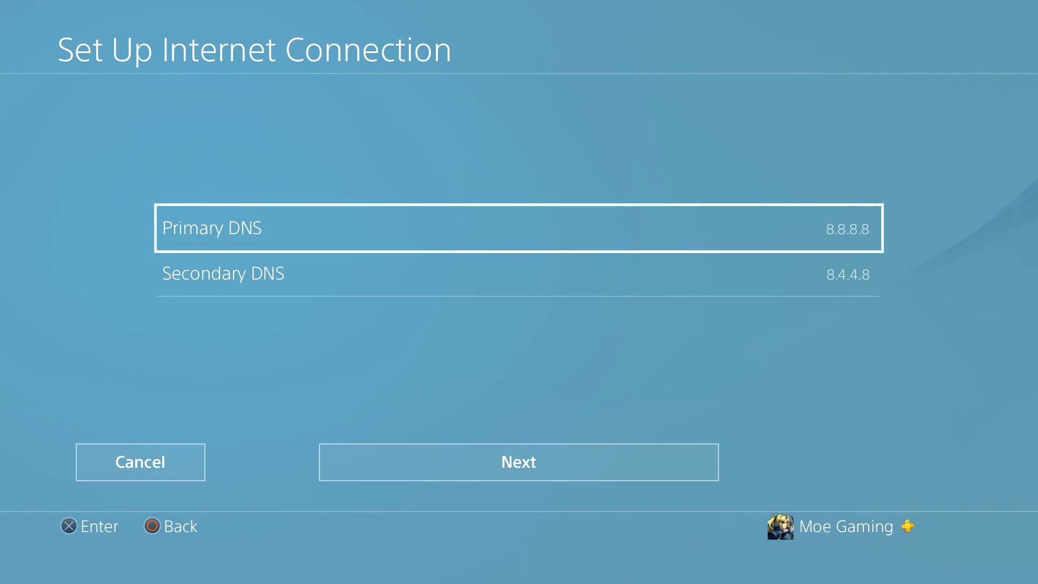
- Confirm DNS 8.8.8.8 / 8.4.4.8 and accept defaults until settings are updated
click(517, 462)
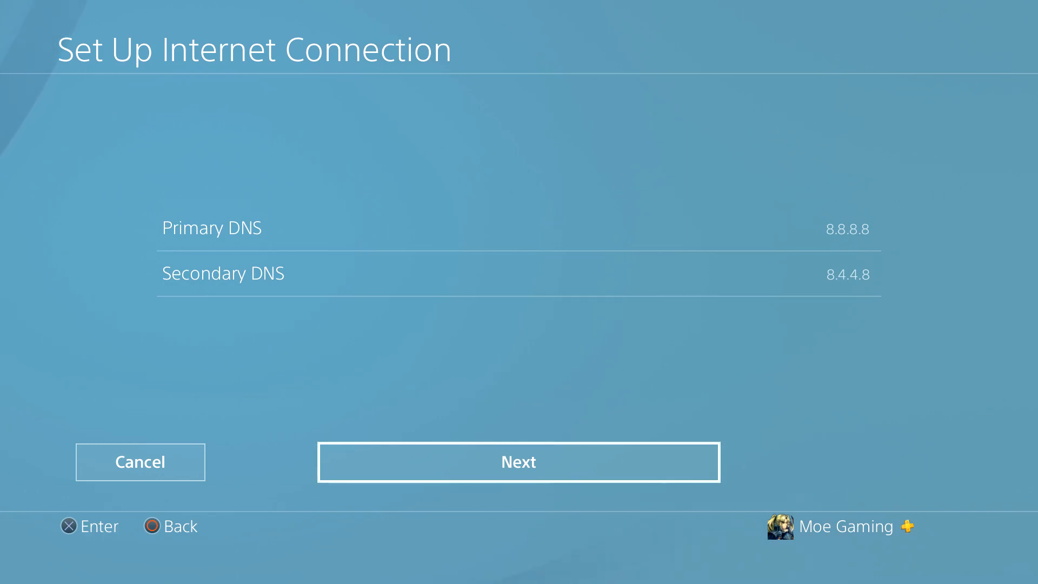
click(518, 461)
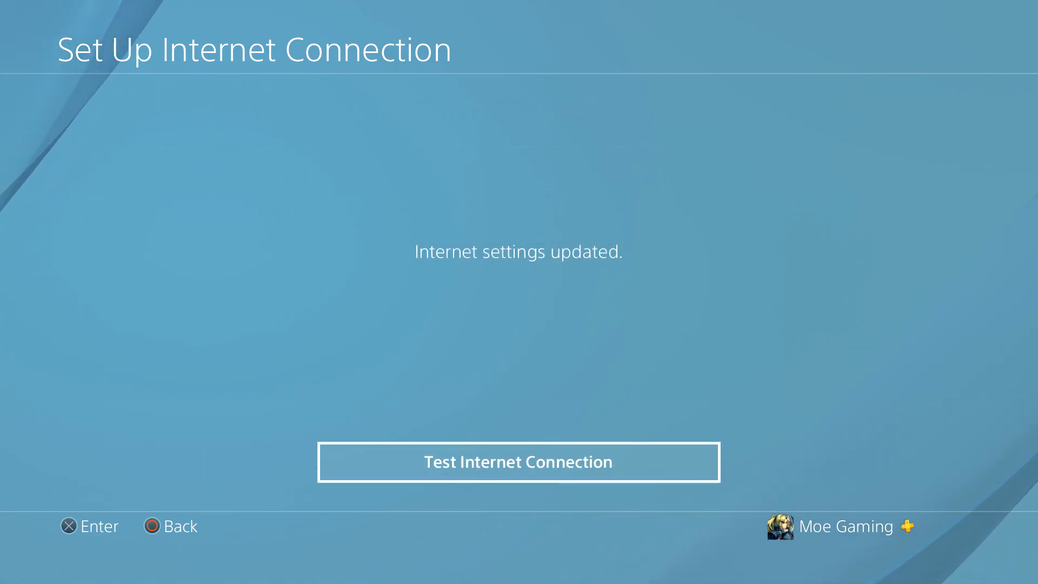
- Run the connection test (all passed, NAT Type 2) and return to the home screen
click(518, 462)
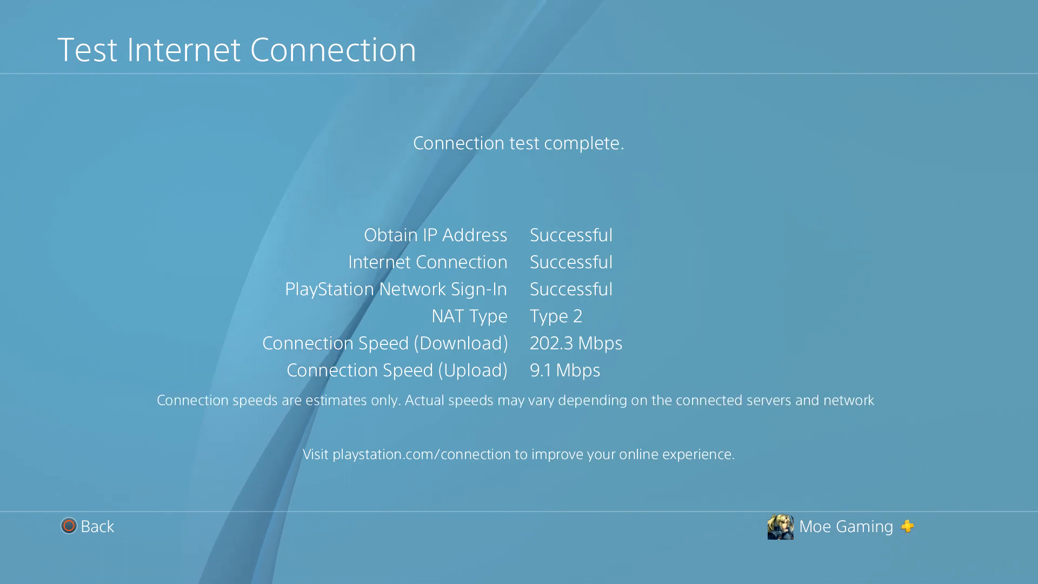
click(86, 526)
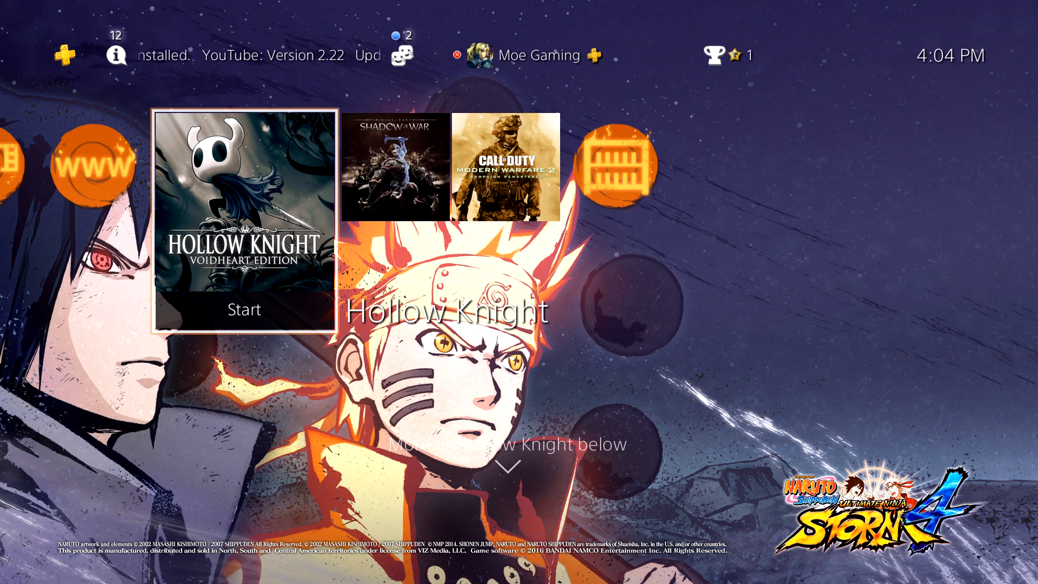
click(245, 220)
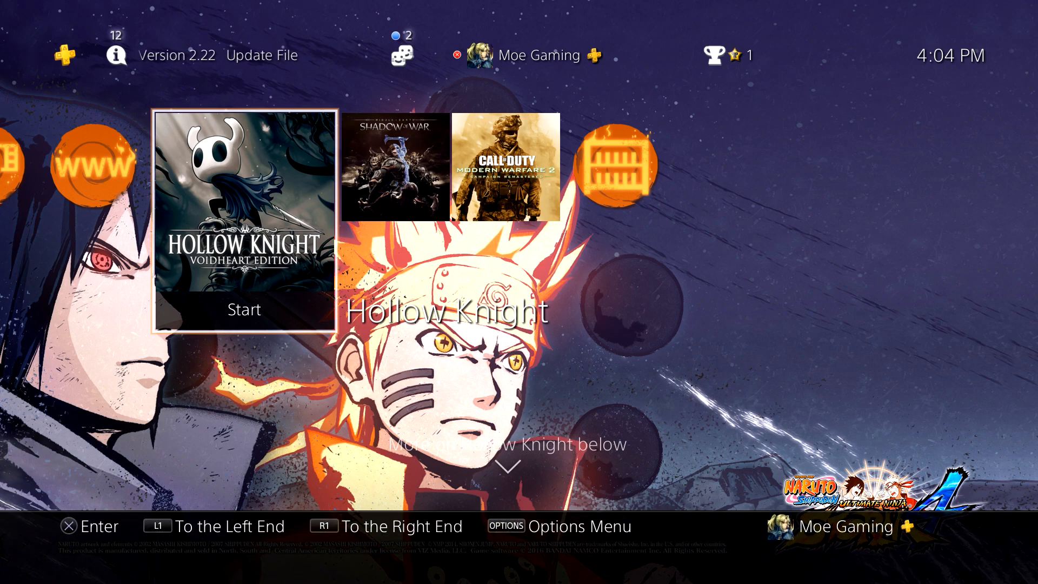